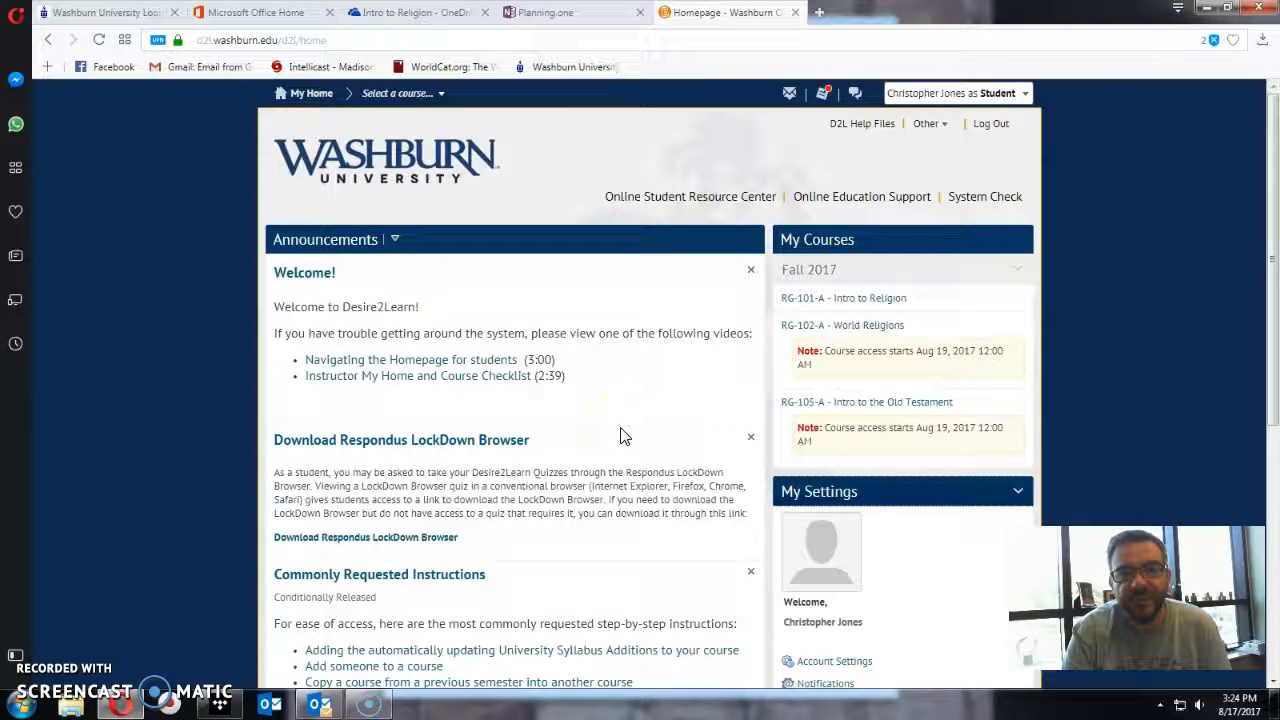
mouse_move(848, 304)
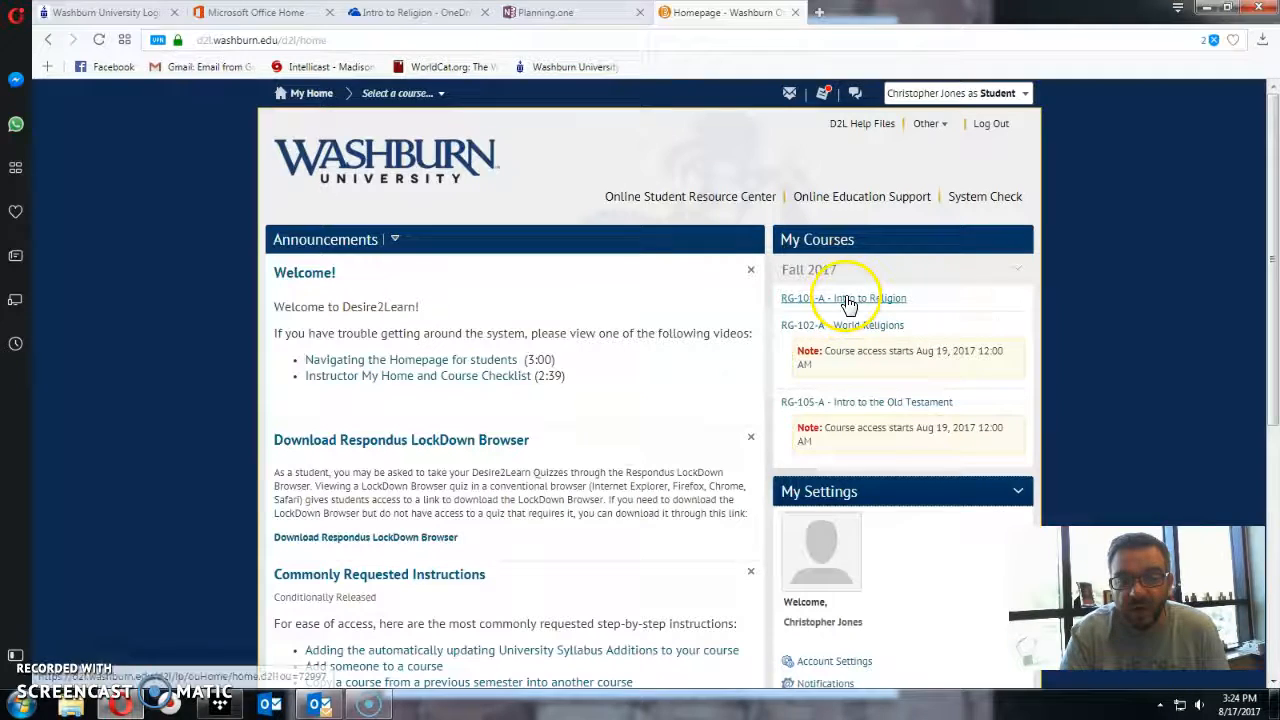
Step: Enter the RG-101-A Intro to Religion course and show its Overview page with the syllabus
click(844, 296)
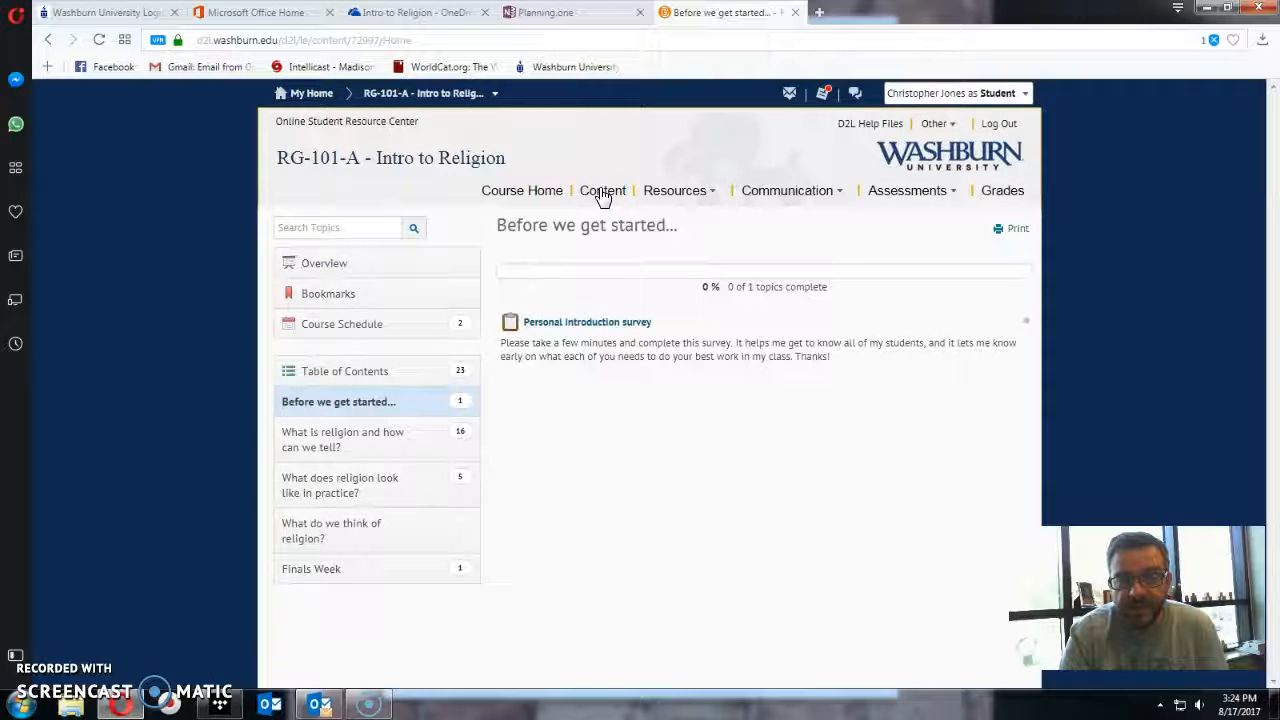
click(324, 262)
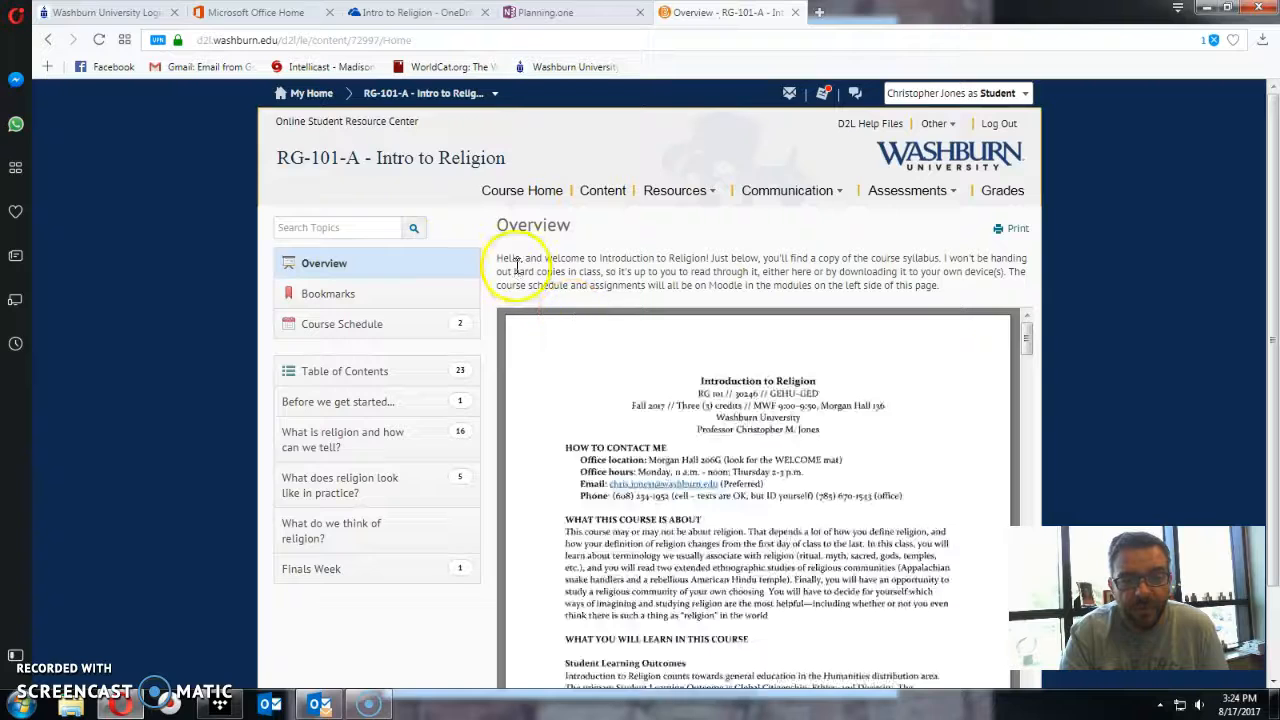
scroll(down, 3)
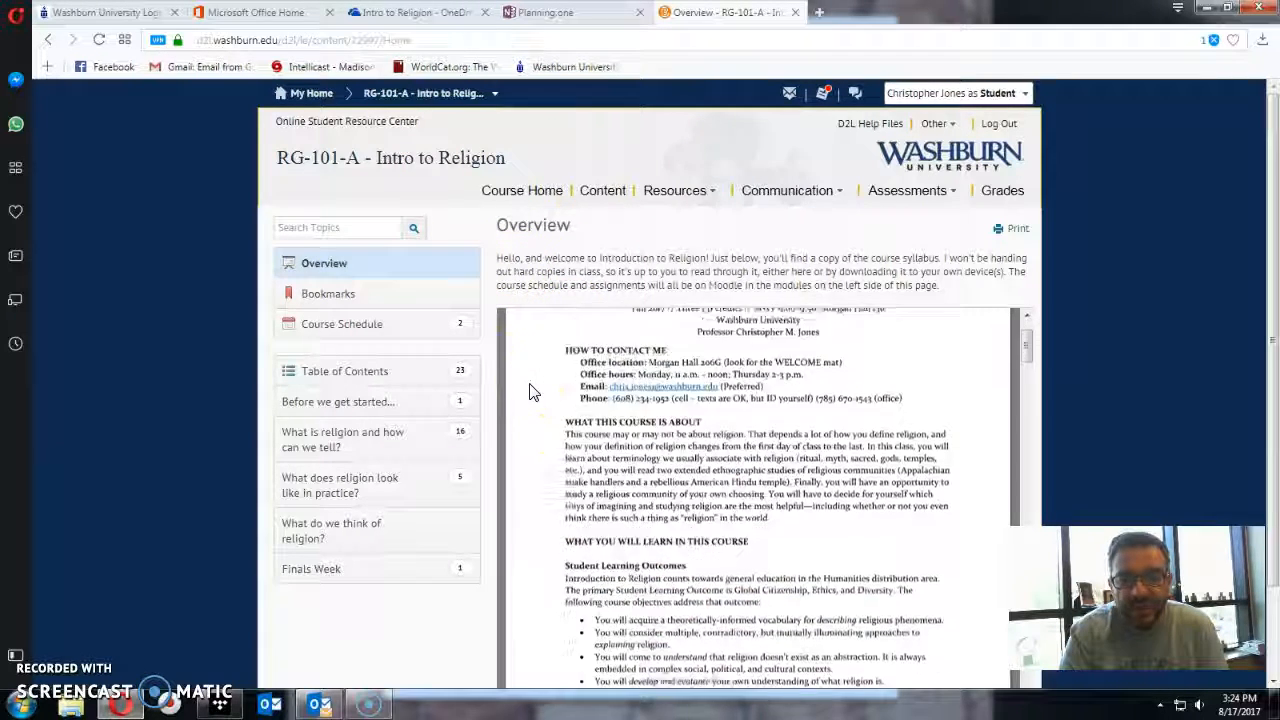
scroll(up, 3)
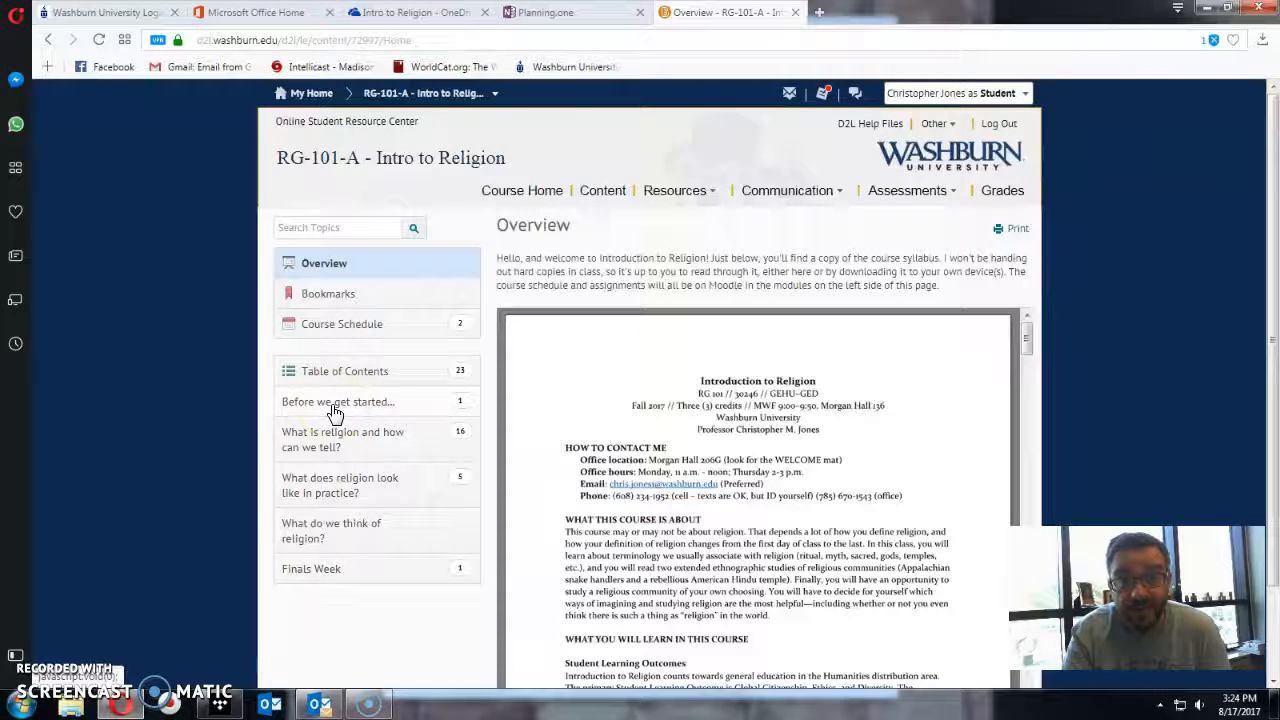
Step: Go into the 'Before we get started...' module and select the Personal introduction survey
click(338, 400)
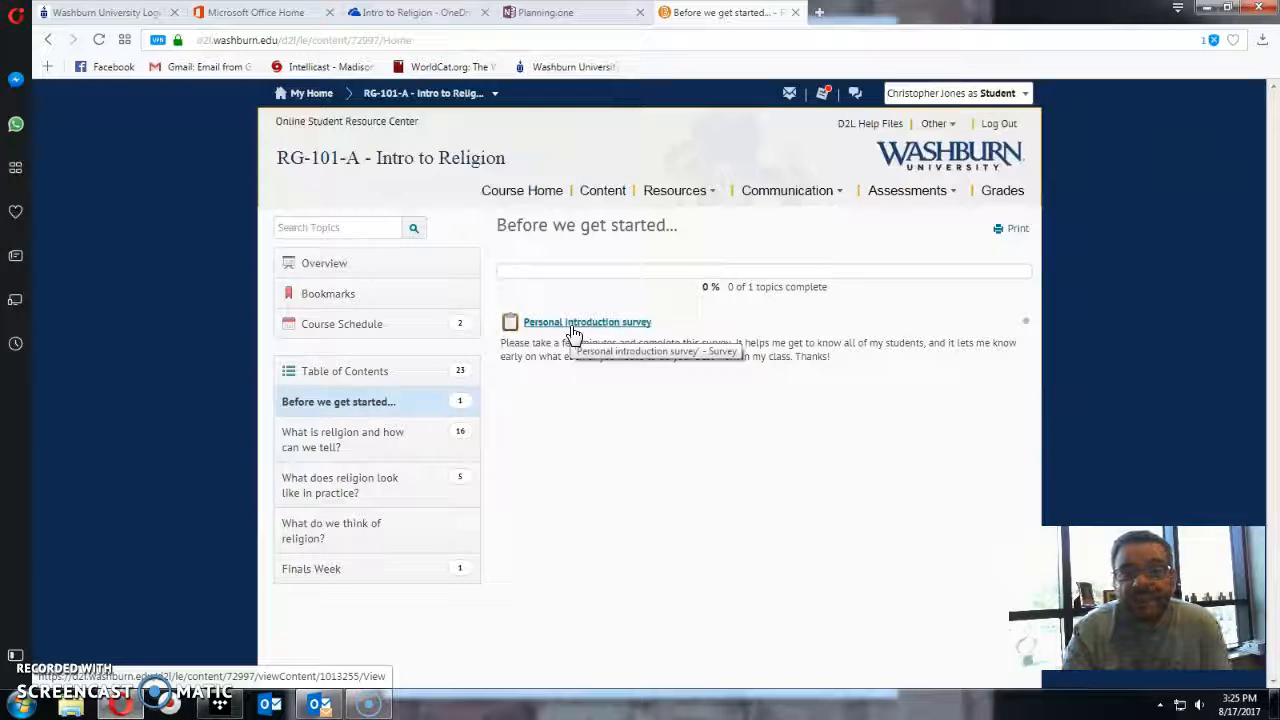
click(586, 320)
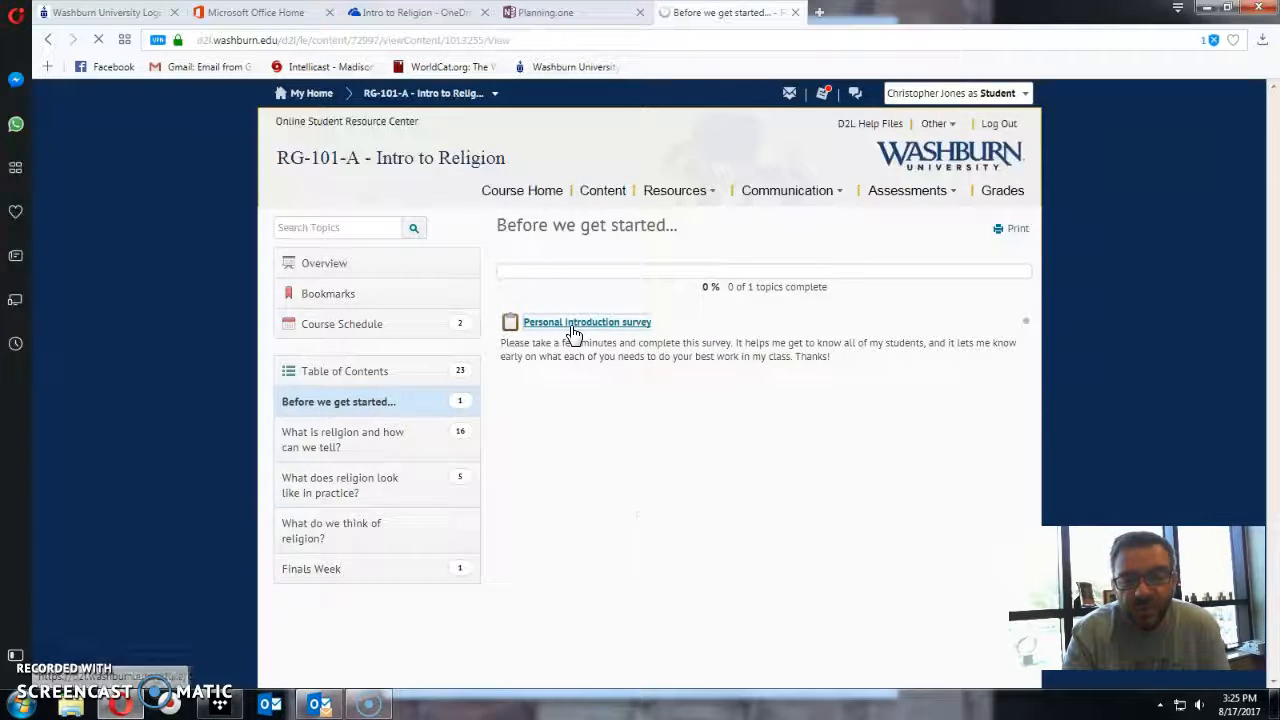
Step: Review the Personal introduction survey questions 1–7 down to the Save and Submit buttons
click(586, 322)
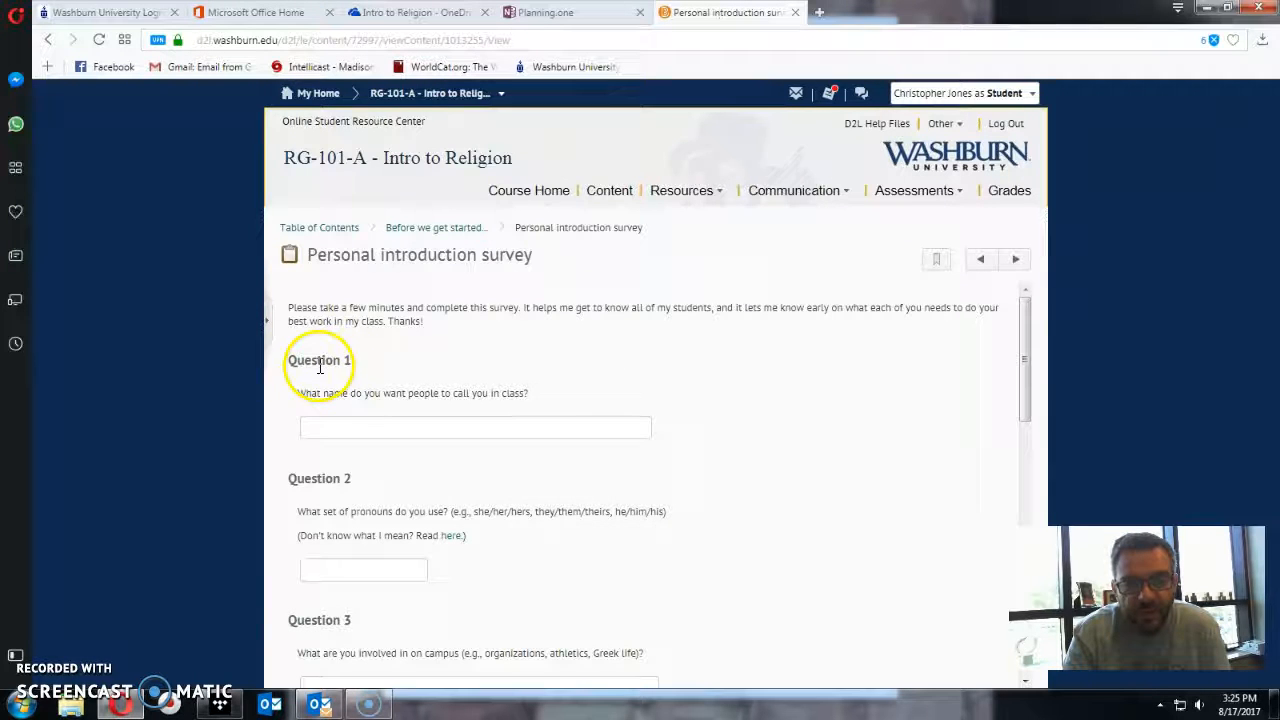
scroll(down, 3)
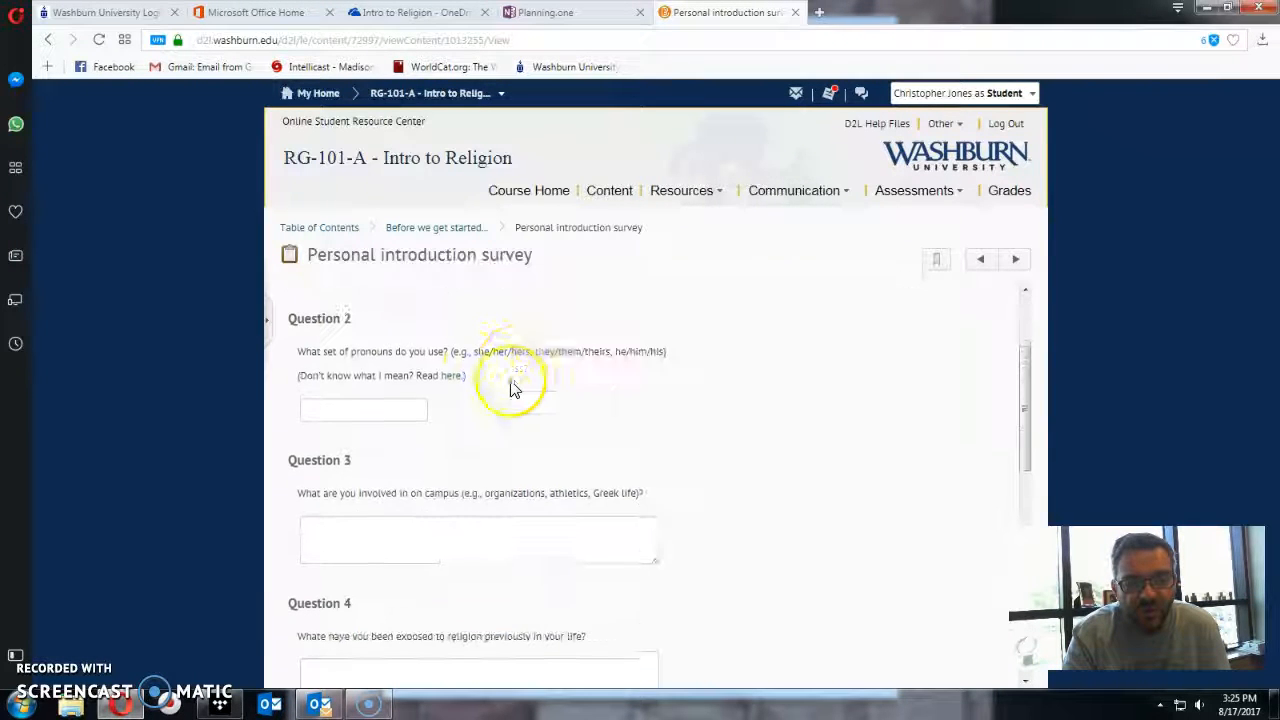
scroll(up, 3)
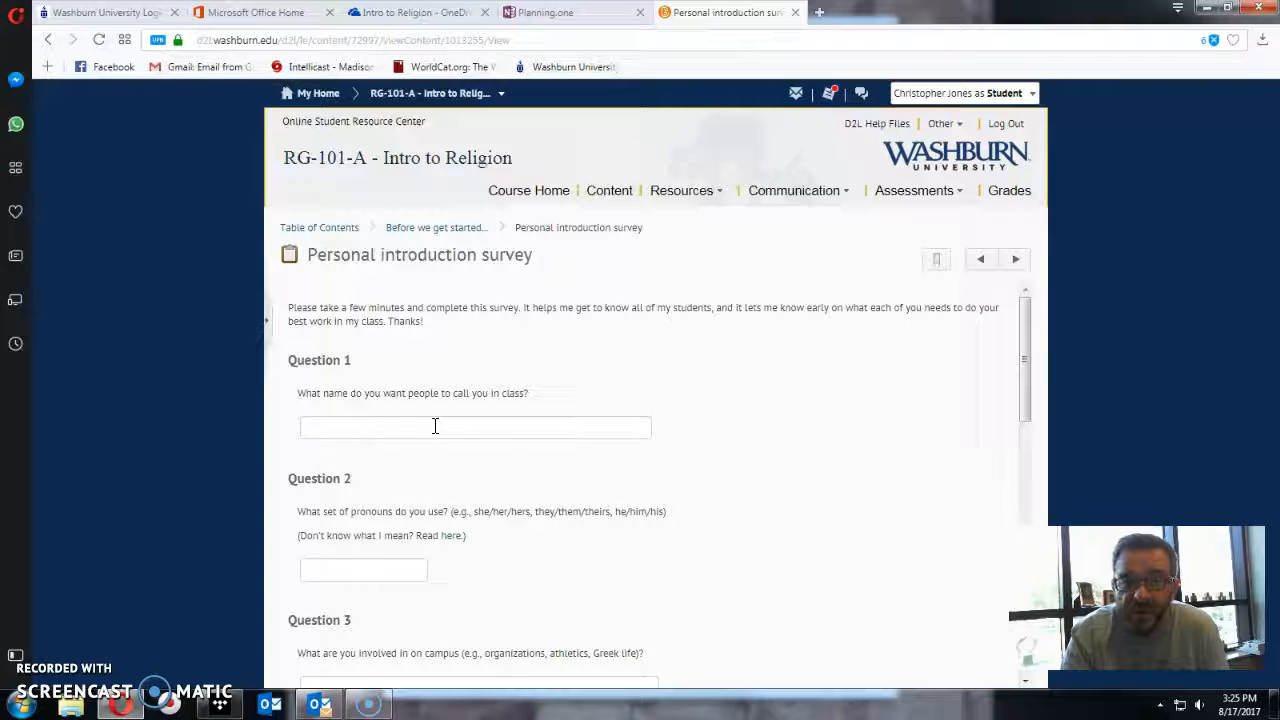
scroll(down, 3)
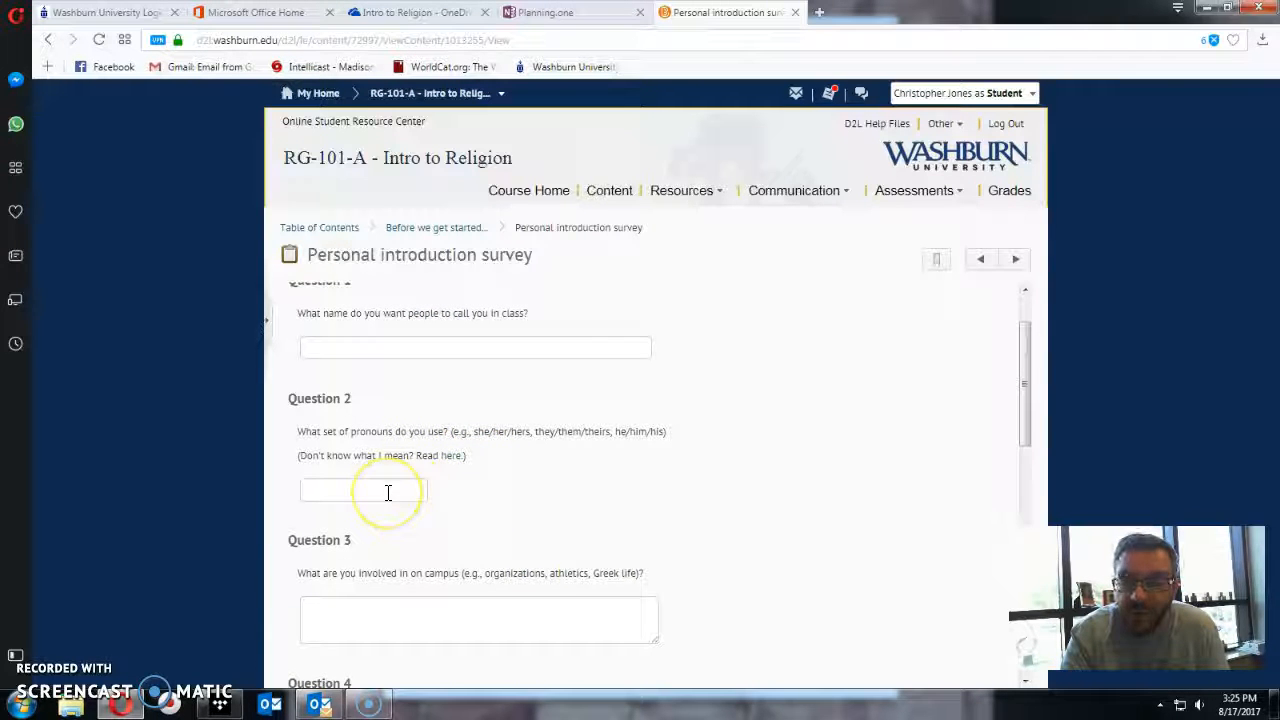
mouse_move(584, 500)
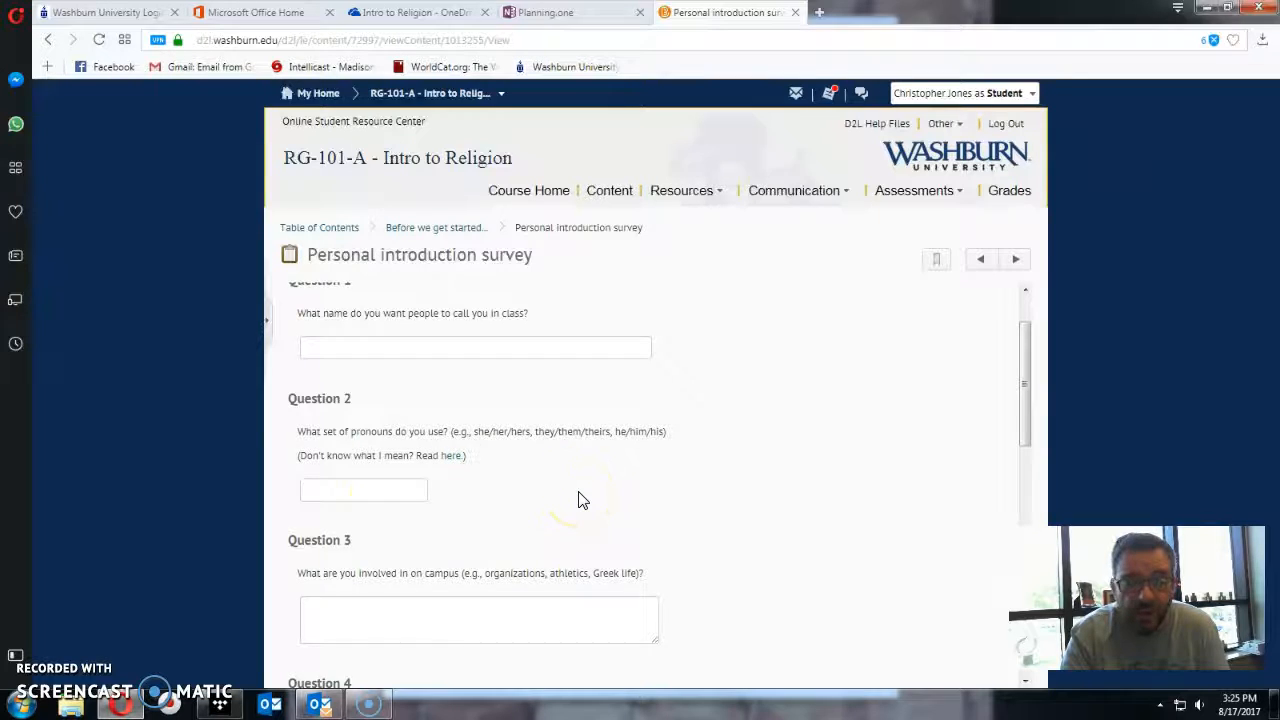
scroll(down, 3)
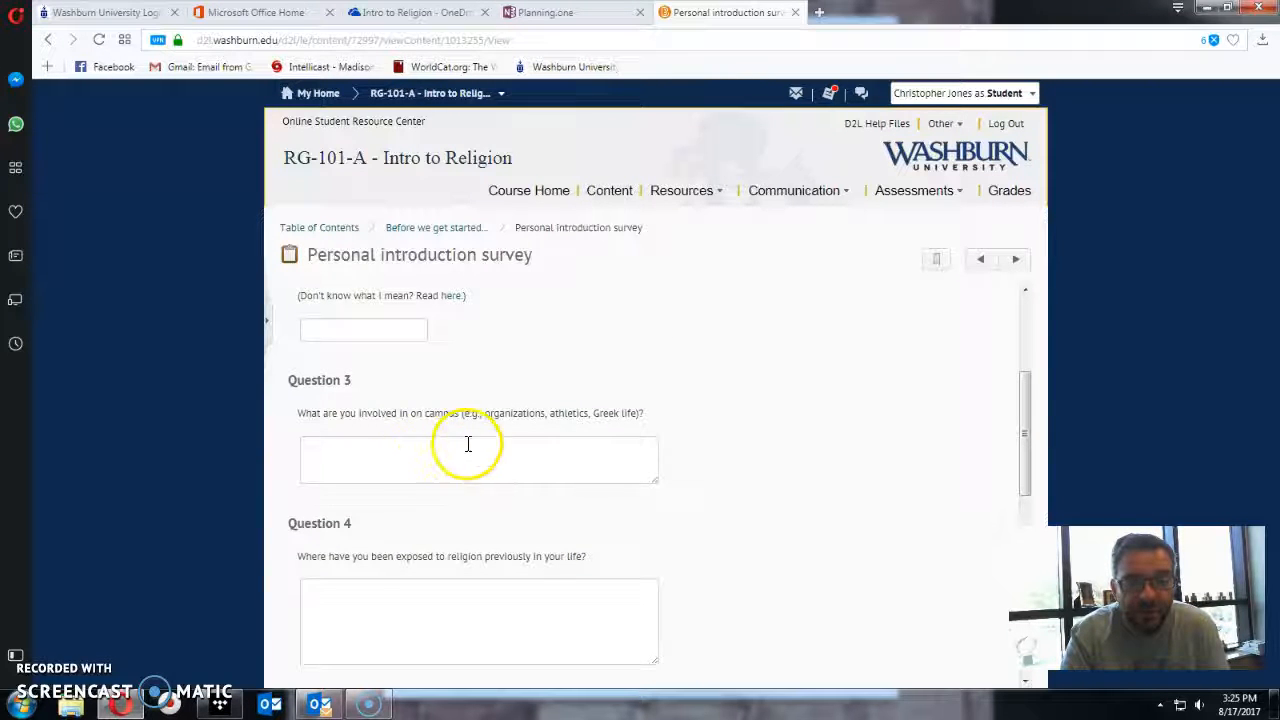
scroll(down, 3)
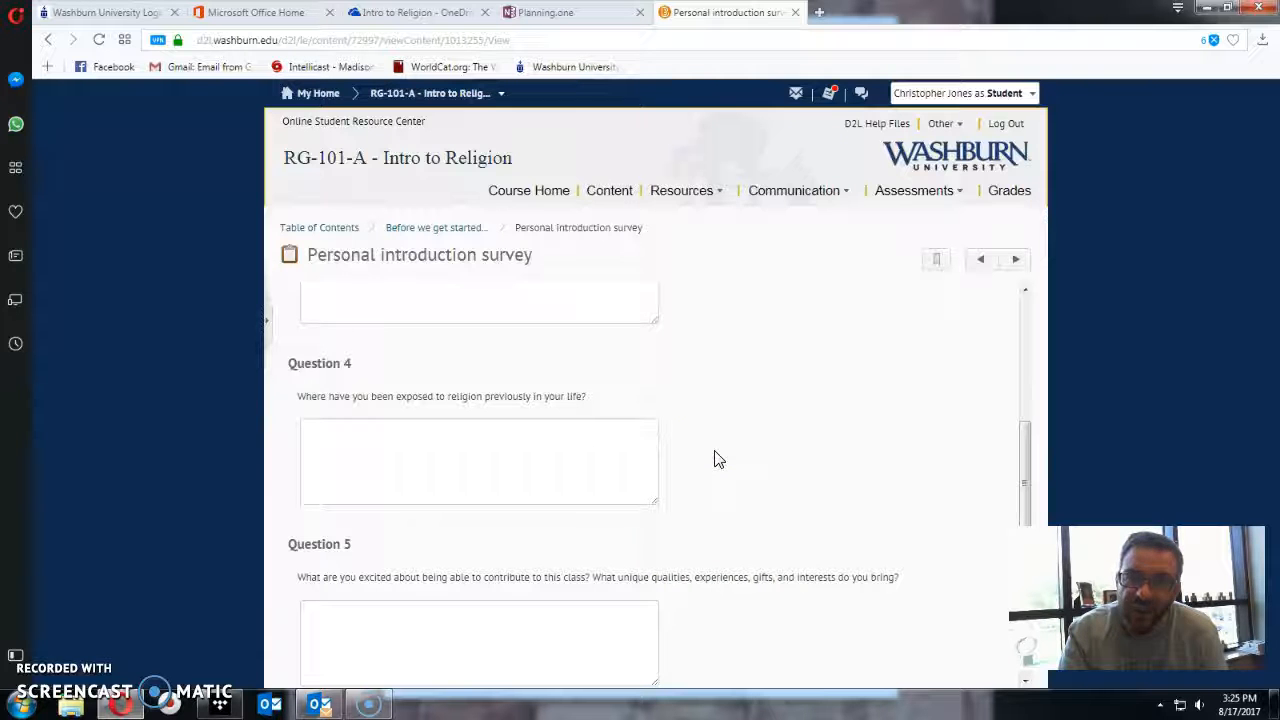
scroll(down, 3)
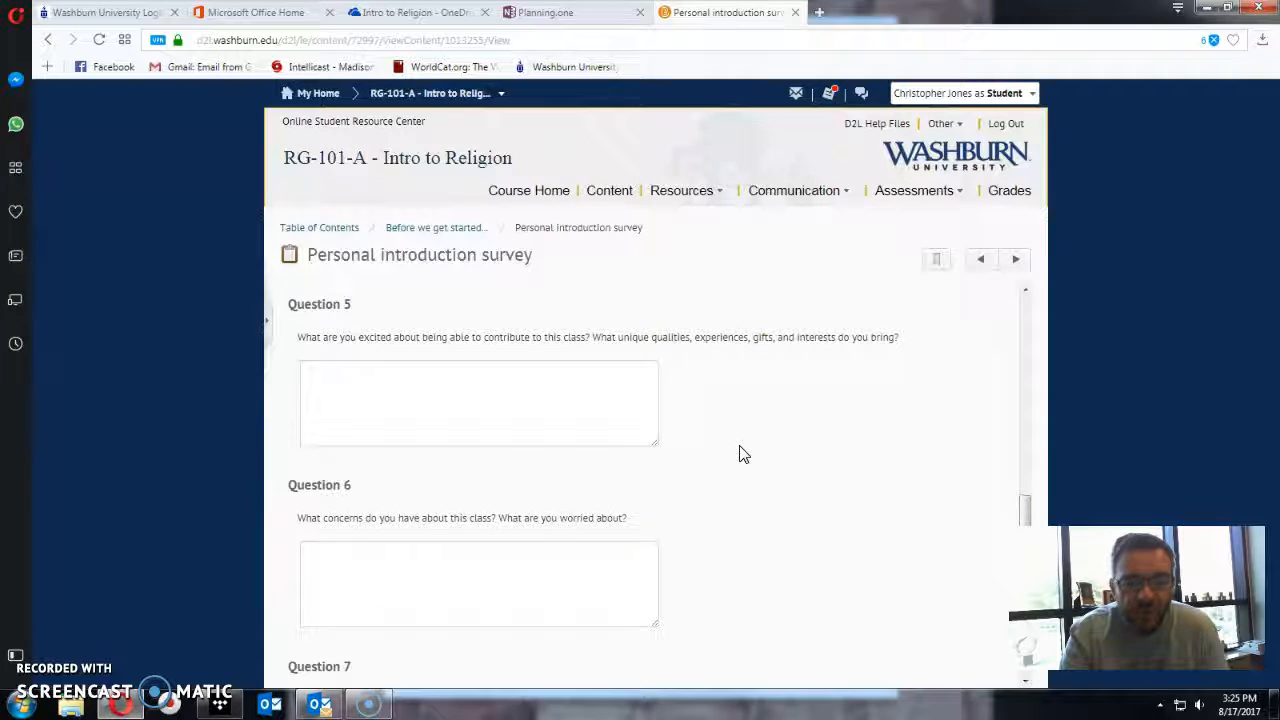
scroll(down, 3)
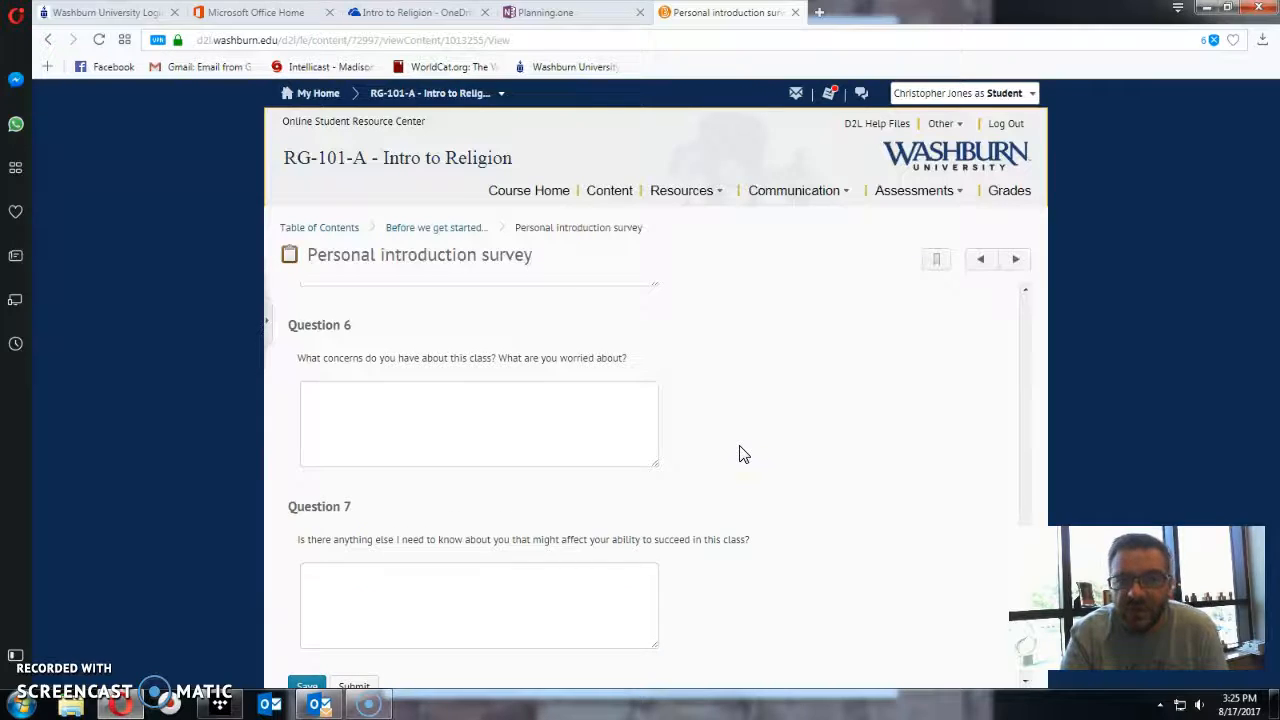
scroll(up, 3)
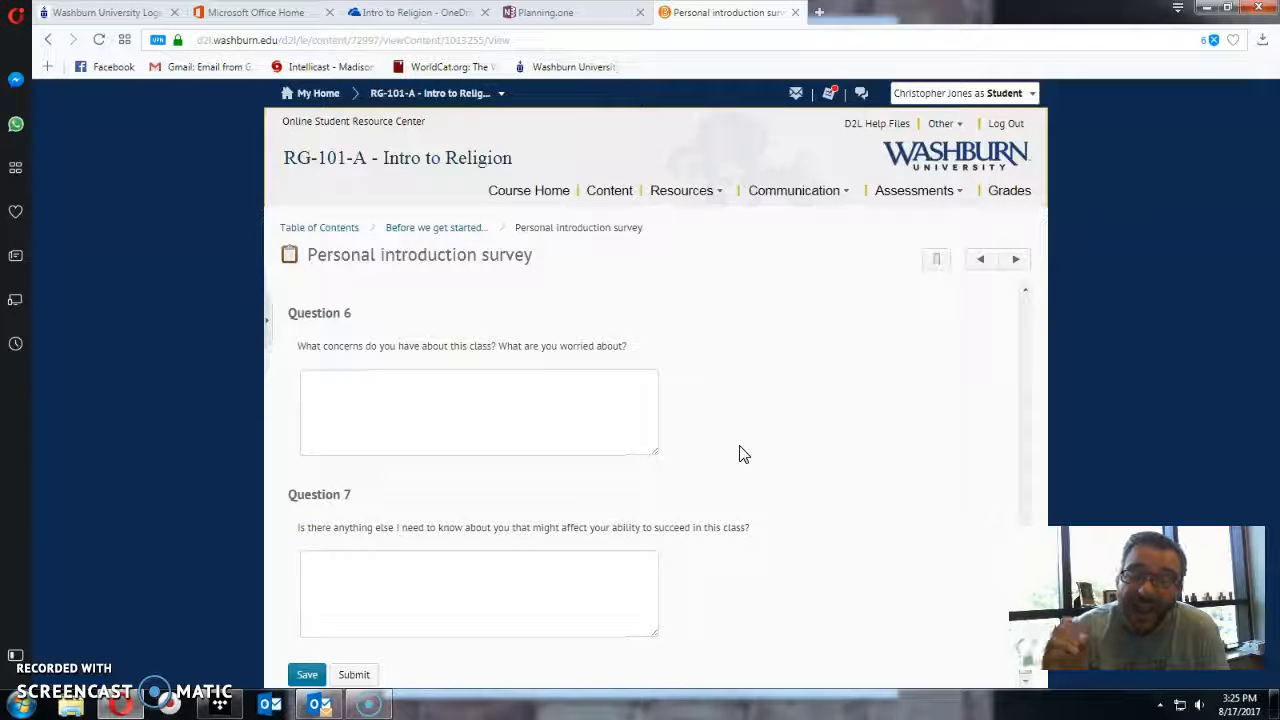